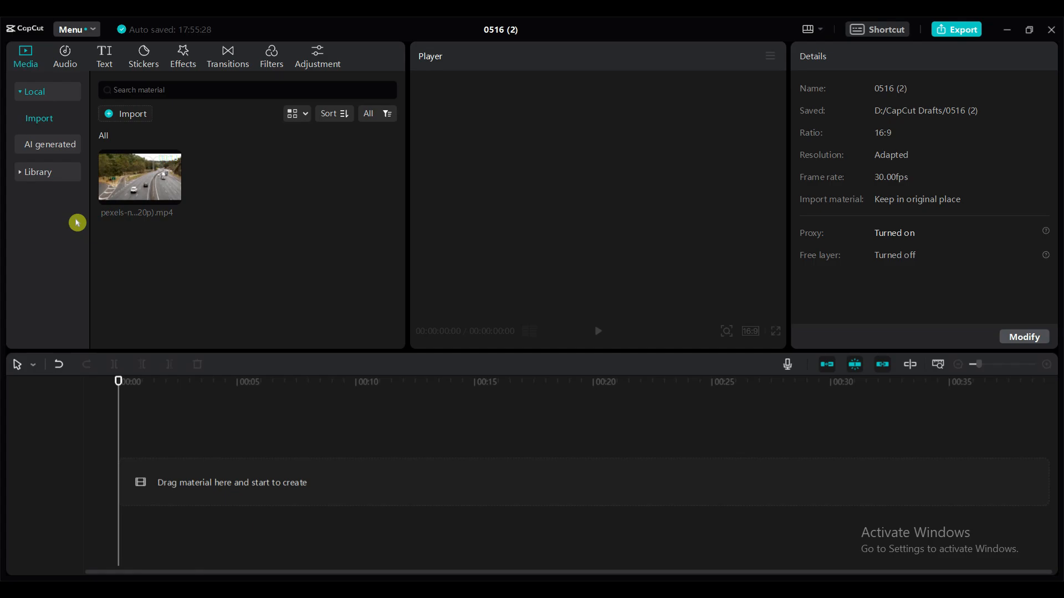
Add the imported 13-second highway clip from Media > Local onto the timeline.
{"action": "left_click", "coordinate": [139, 177]}
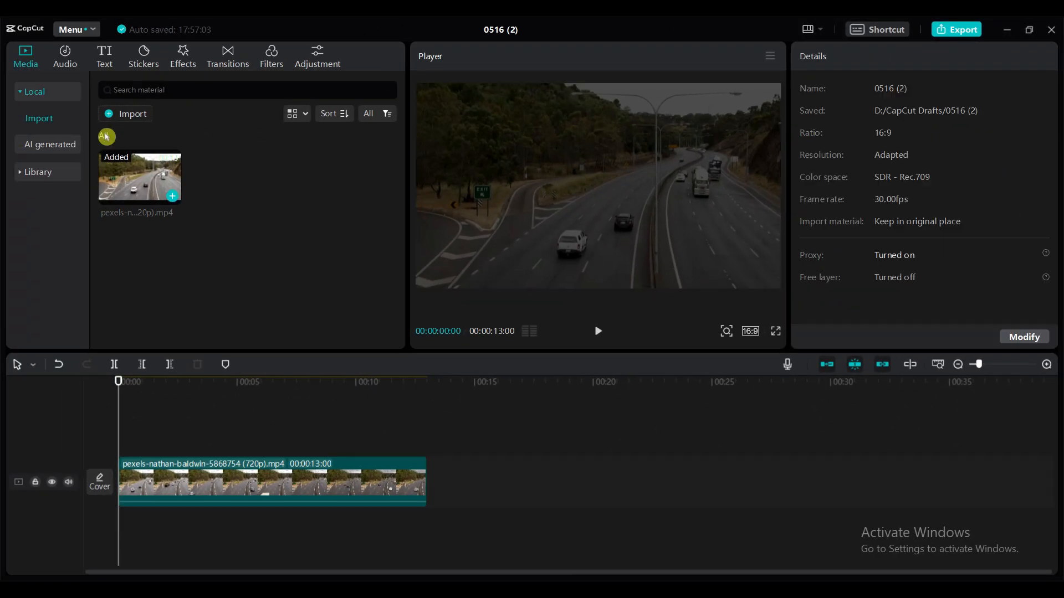
Add a default text clip in Kanit-Black font reading 'CAPCUT' across the full 13 seconds.
{"action": "left_click", "coordinate": [104, 55]}
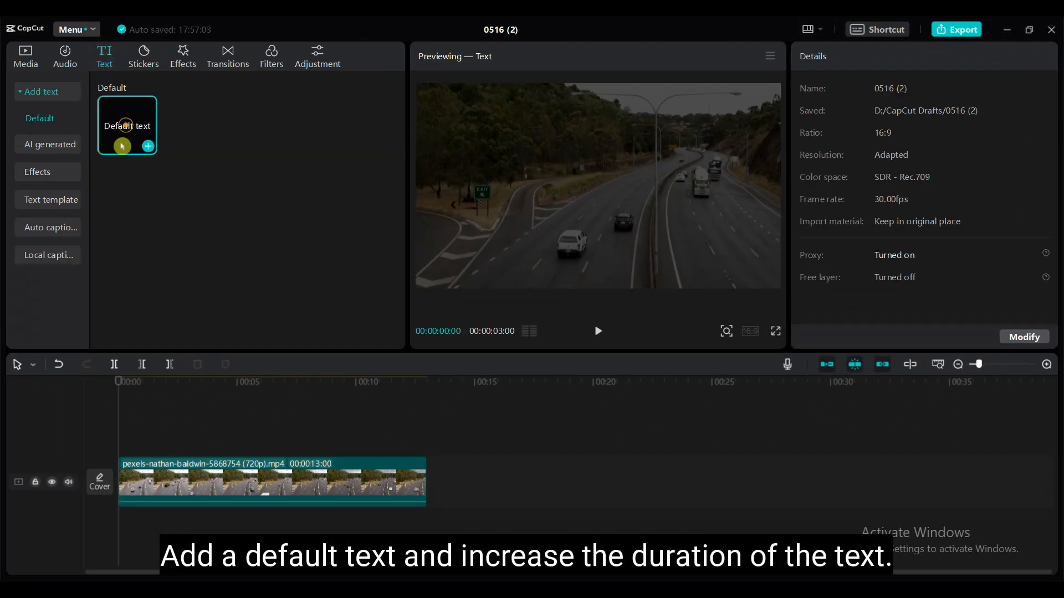
{"action": "left_click", "coordinate": [148, 146]}
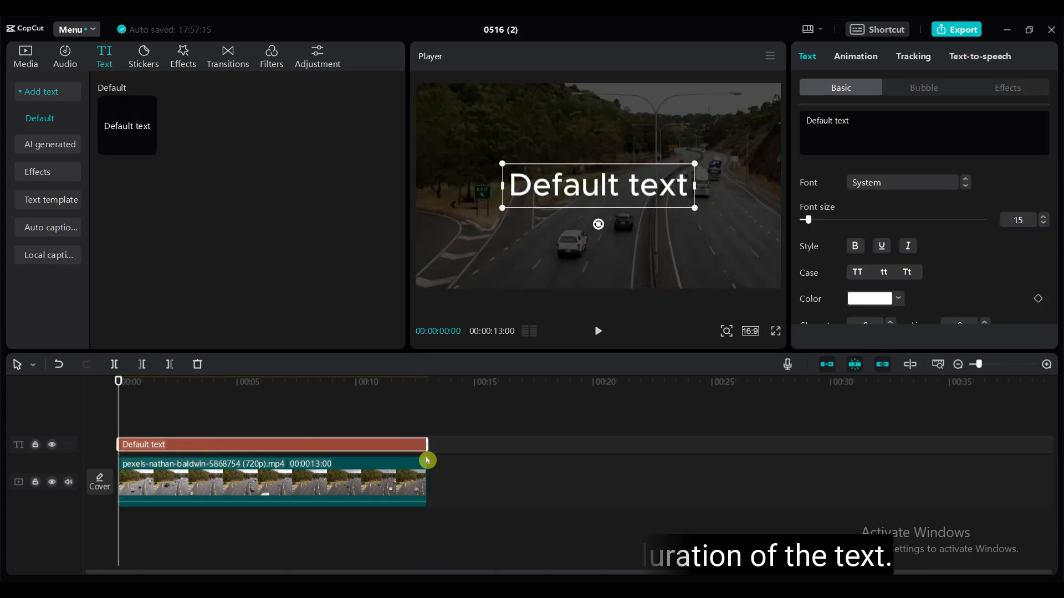
{"action": "left_click", "coordinate": [901, 182]}
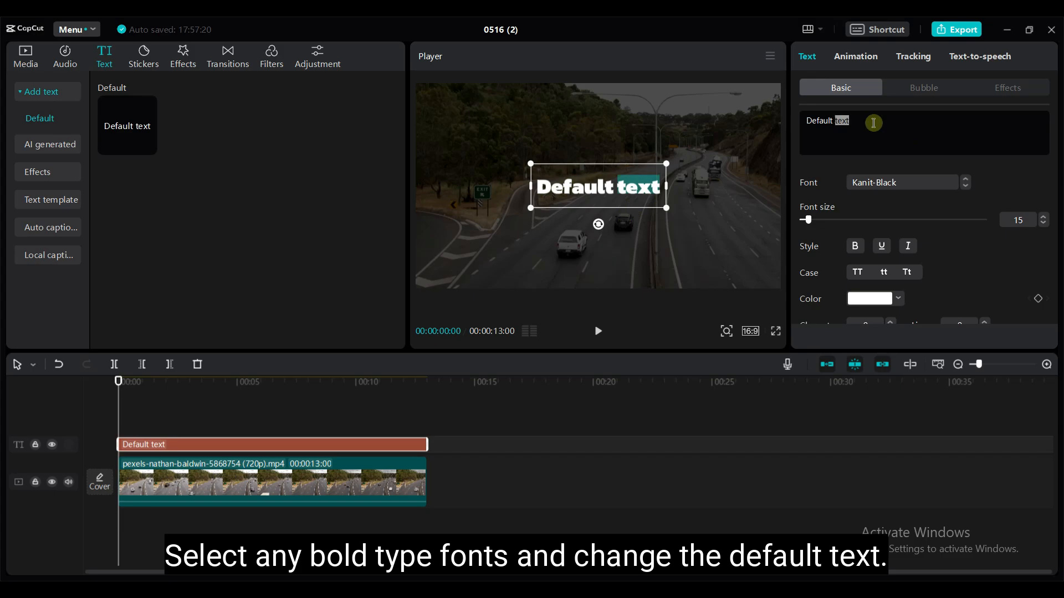
{"action": "type", "text": "C"}
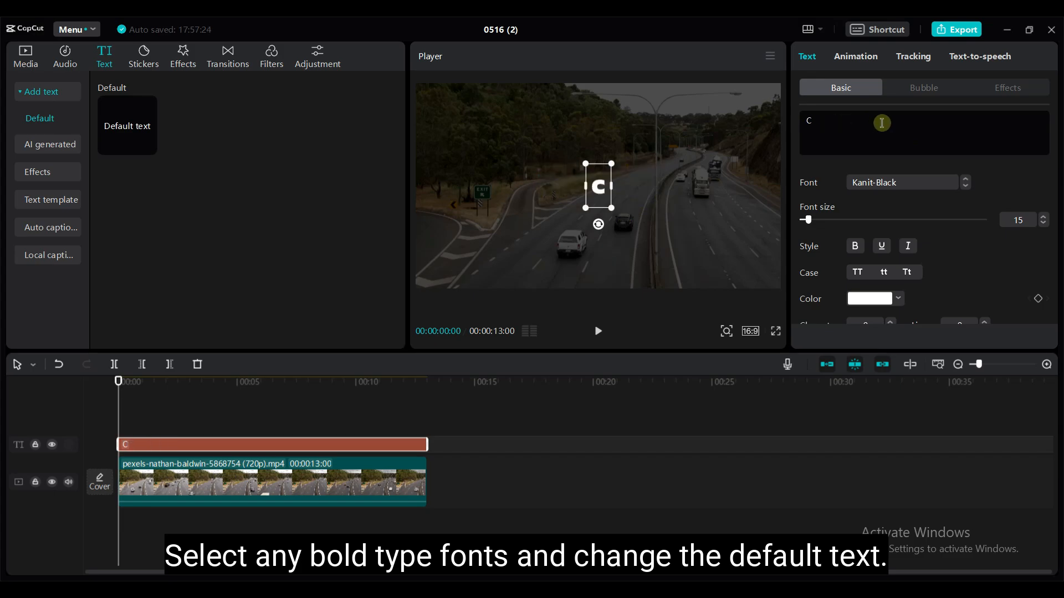
{"action": "type", "text": "APCUT"}
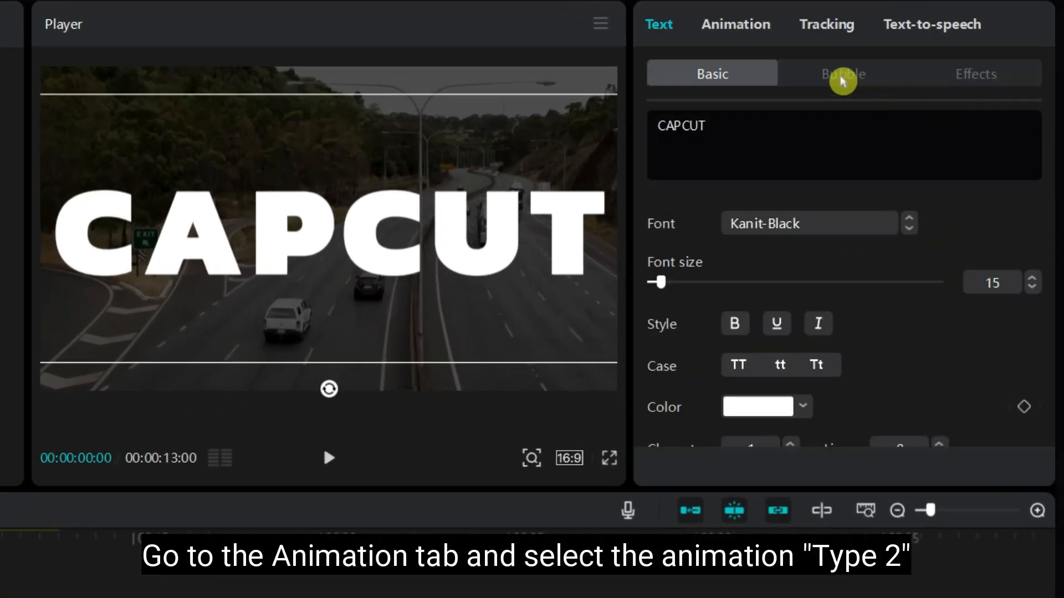
Apply the Type 2 typewriter In animation to the CAPCUT title.
{"action": "left_click", "coordinate": [734, 25]}
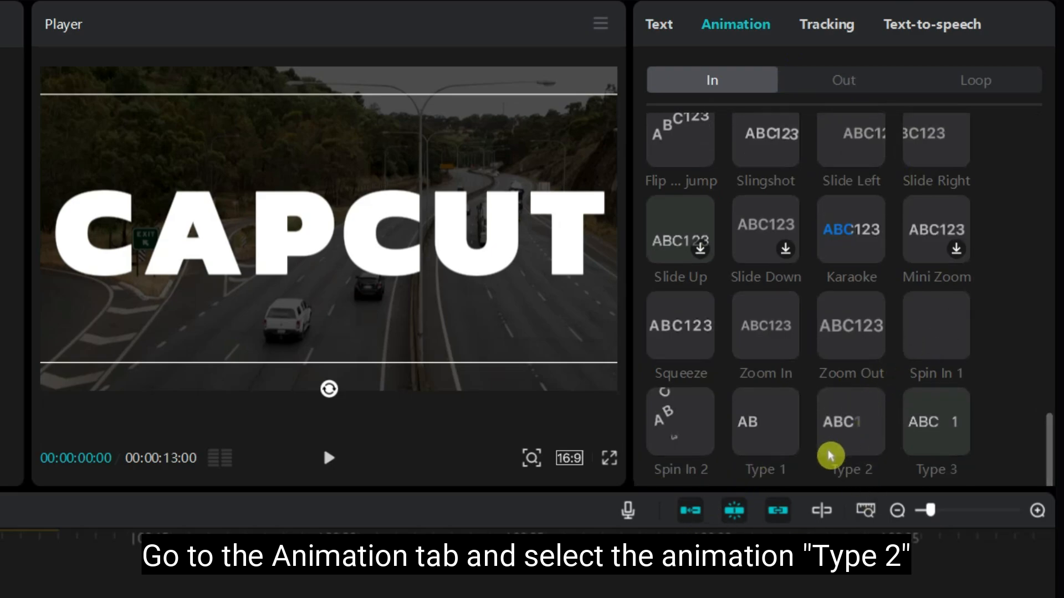
{"action": "left_click", "coordinate": [851, 421]}
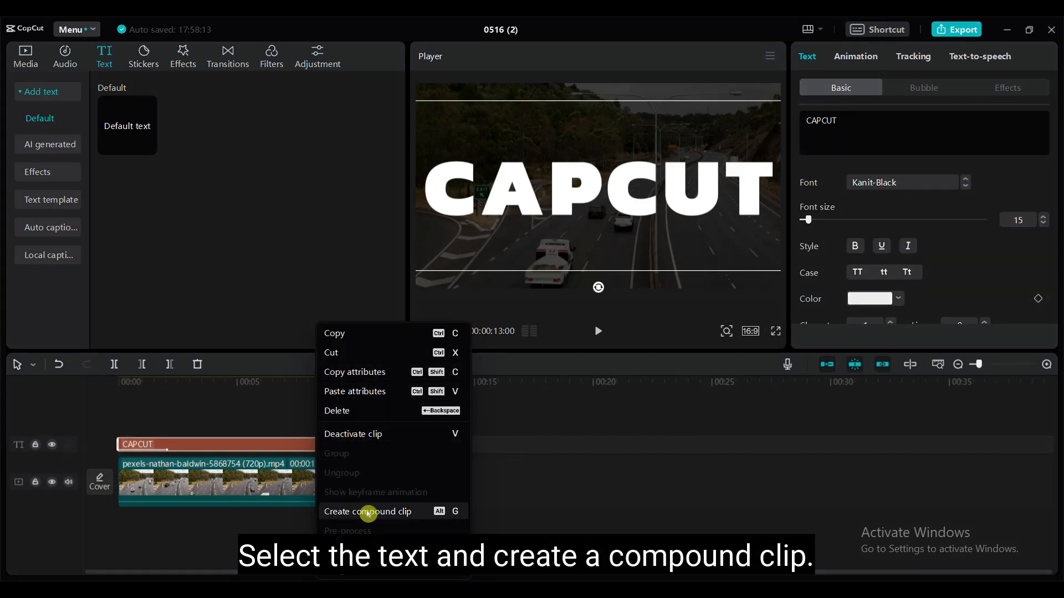
Create a compound clip from the title and preview its playback.
{"action": "left_click", "coordinate": [368, 512]}
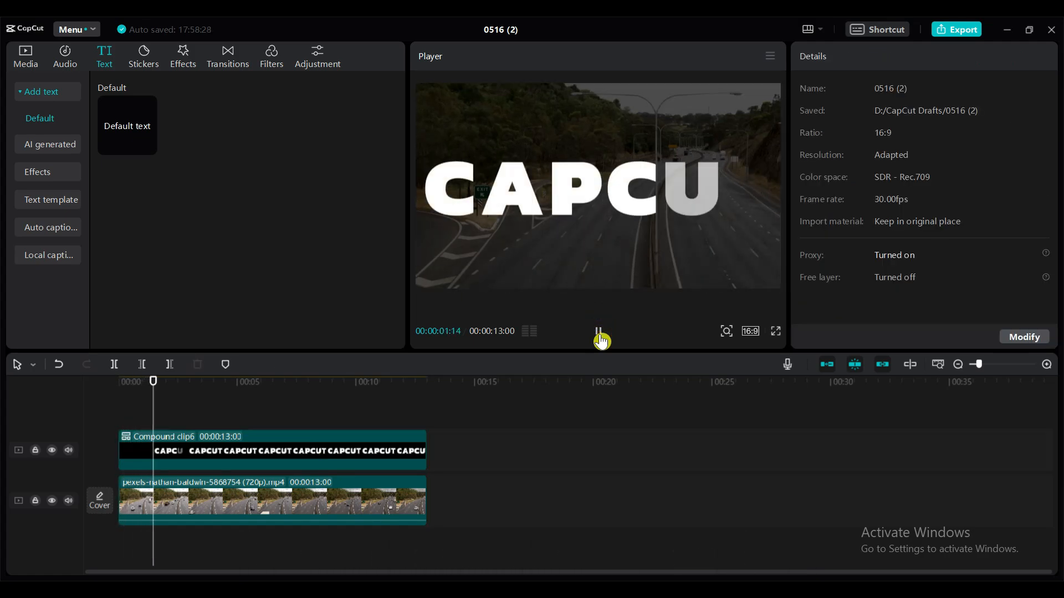
{"action": "left_click", "coordinate": [179, 450]}
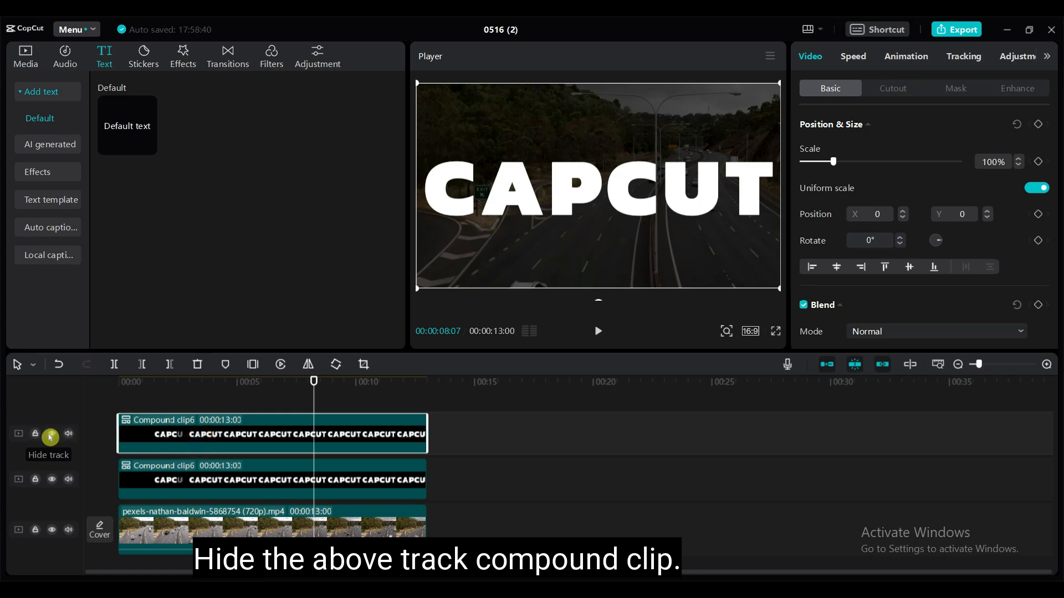
Hide the top title copy and set the middle copy's Blend Mode to Overlay.
{"action": "left_click", "coordinate": [49, 433]}
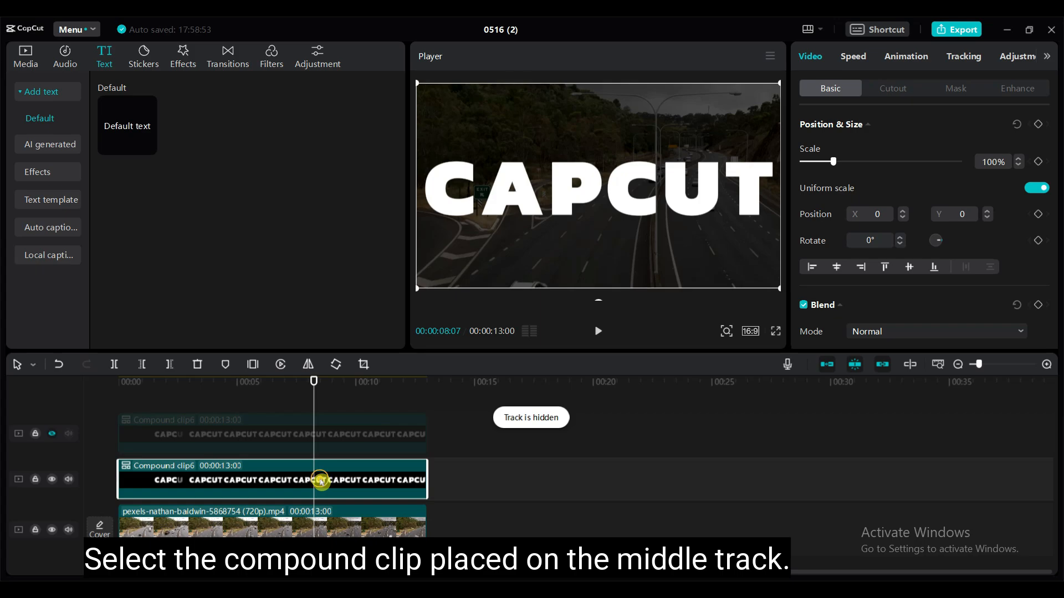
{"action": "mouse_move", "coordinate": [462, 437]}
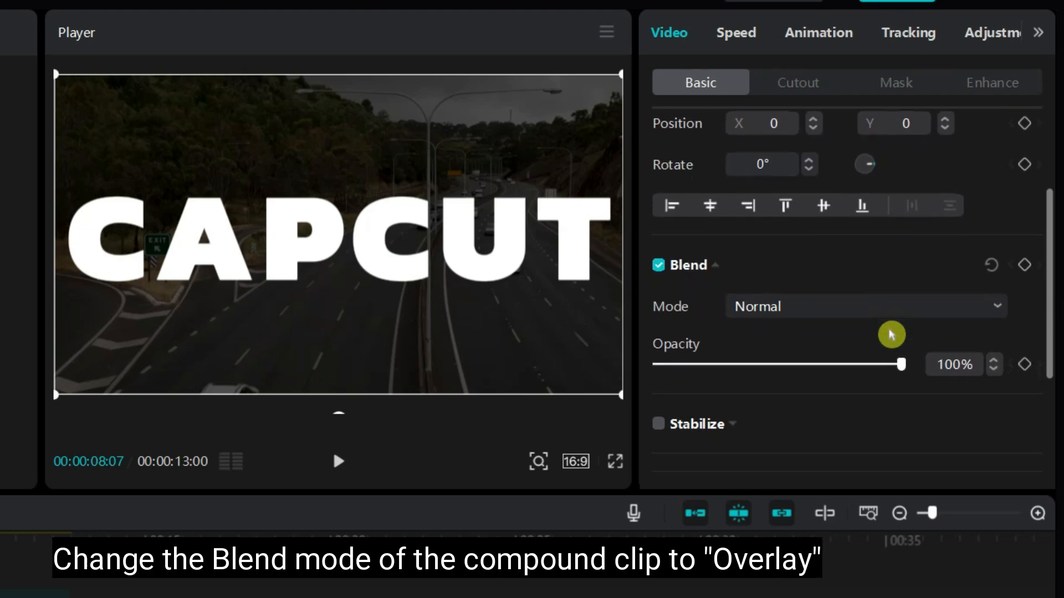
{"action": "left_click", "coordinate": [866, 306]}
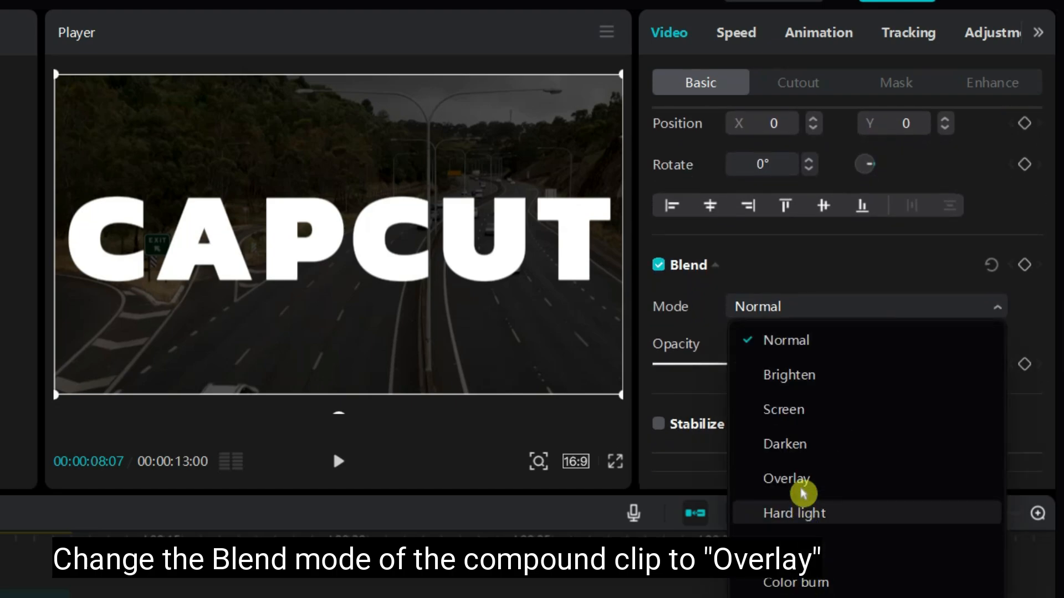
{"action": "left_click", "coordinate": [786, 479]}
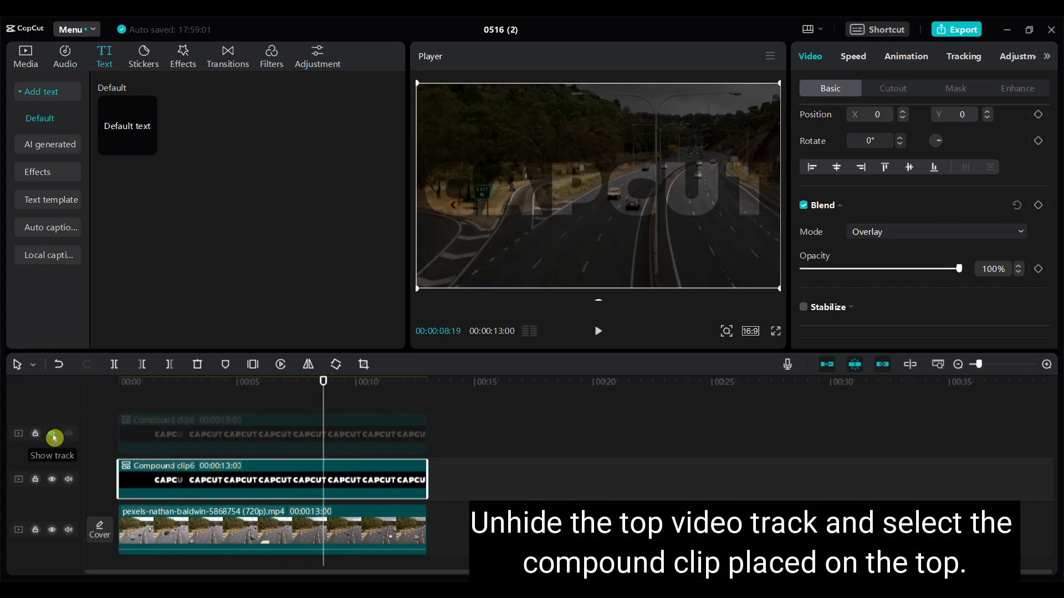
Unhide the top title copy and apply a Horizontal mask to it.
{"action": "left_click", "coordinate": [51, 433]}
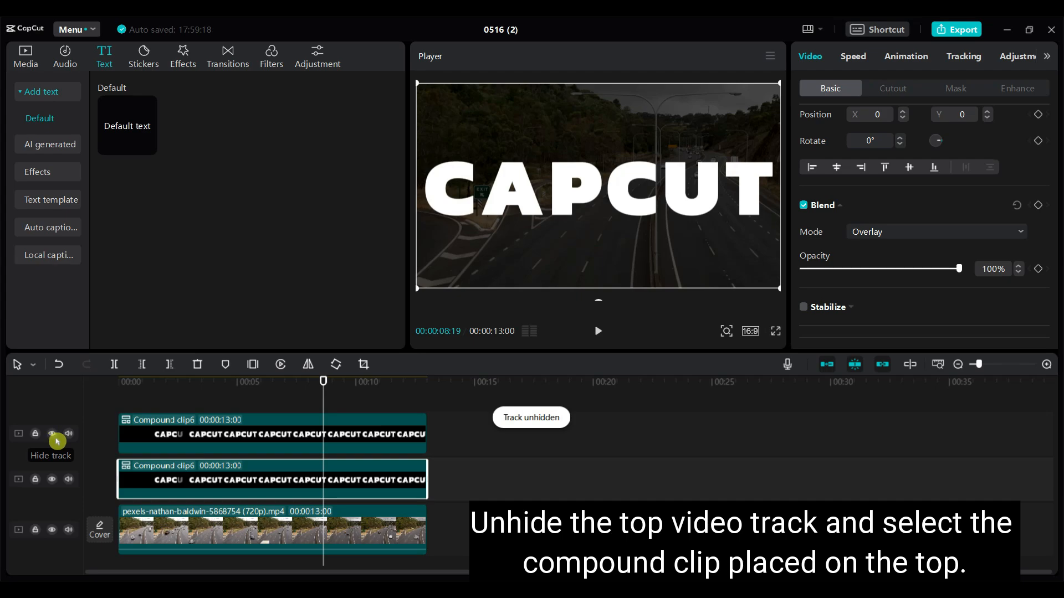
{"action": "left_click", "coordinate": [51, 433]}
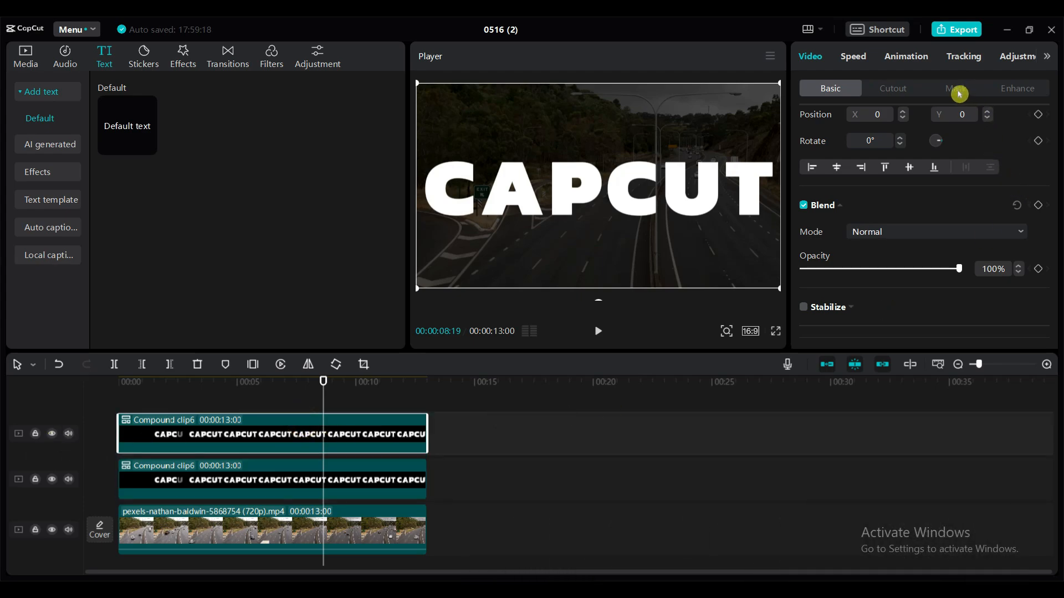
{"action": "left_click", "coordinate": [954, 89]}
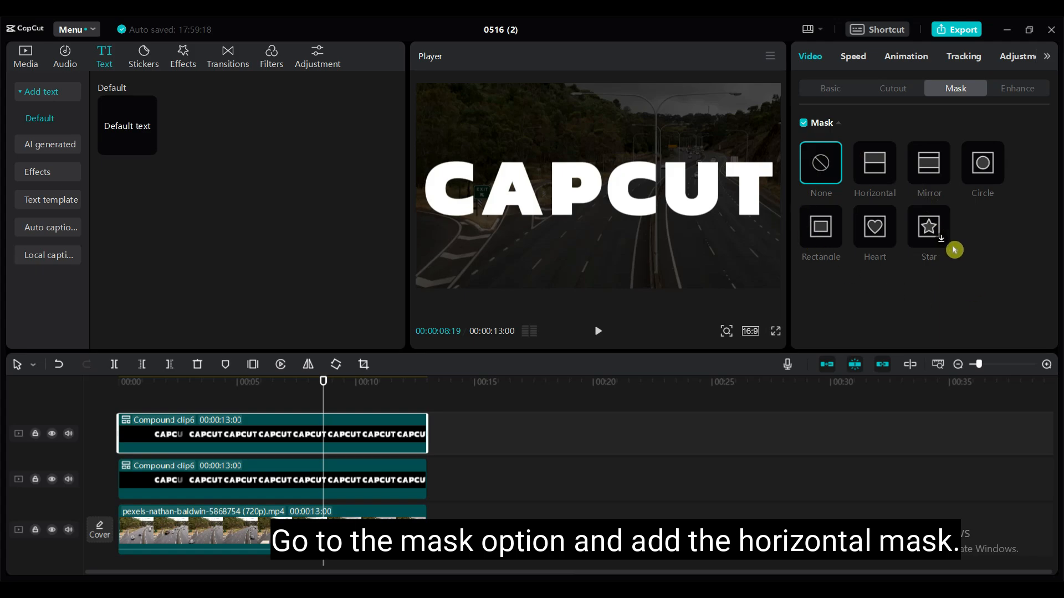
{"action": "left_click", "coordinate": [874, 162]}
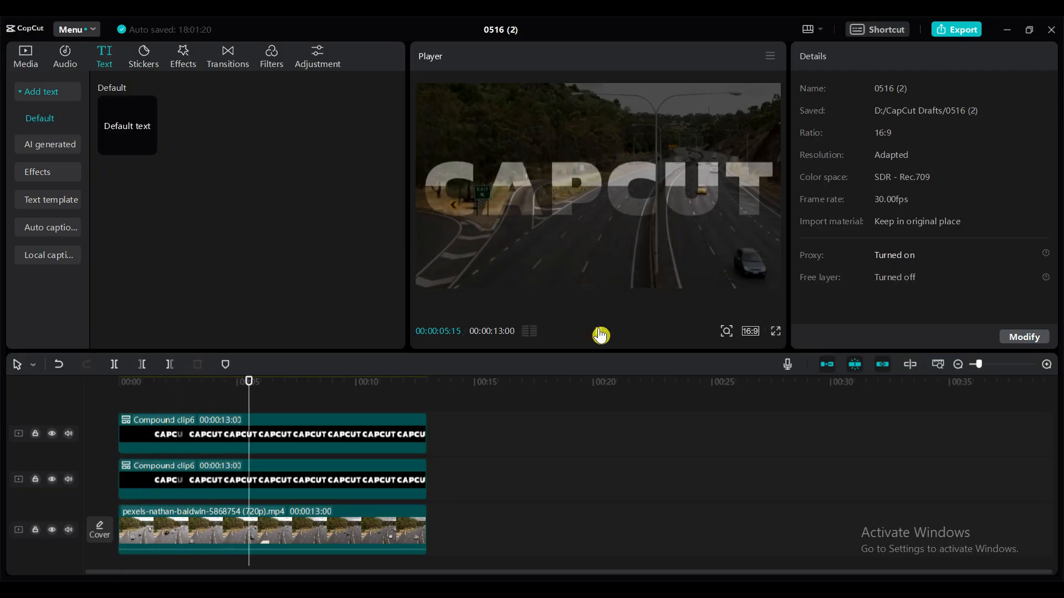
Apply a Mirror mask at 109°, widen it across the middle letters, and Reverse it.
{"action": "left_click", "coordinate": [775, 331]}
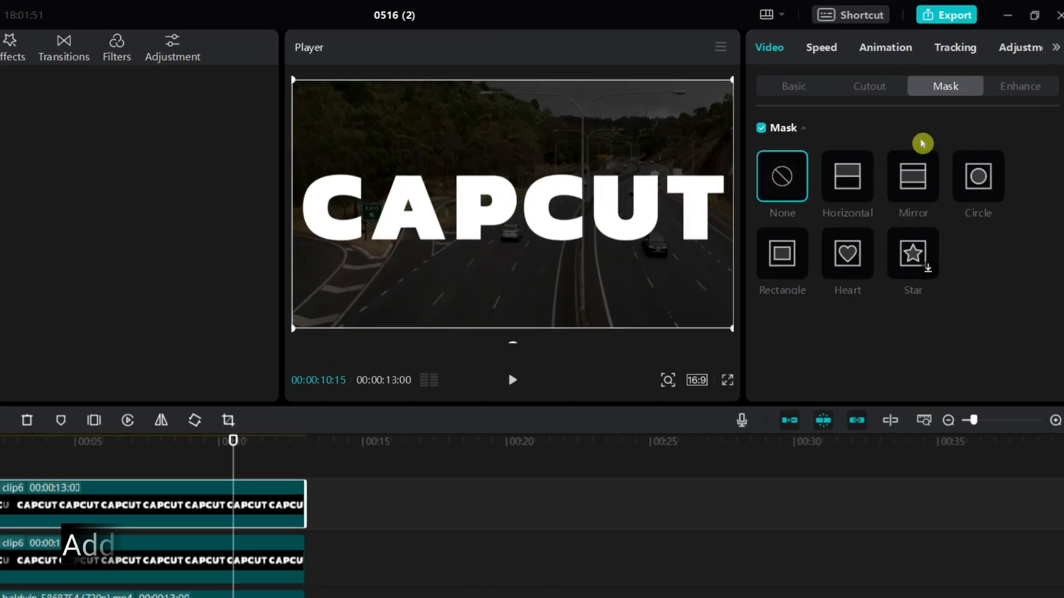
{"action": "left_click", "coordinate": [912, 176]}
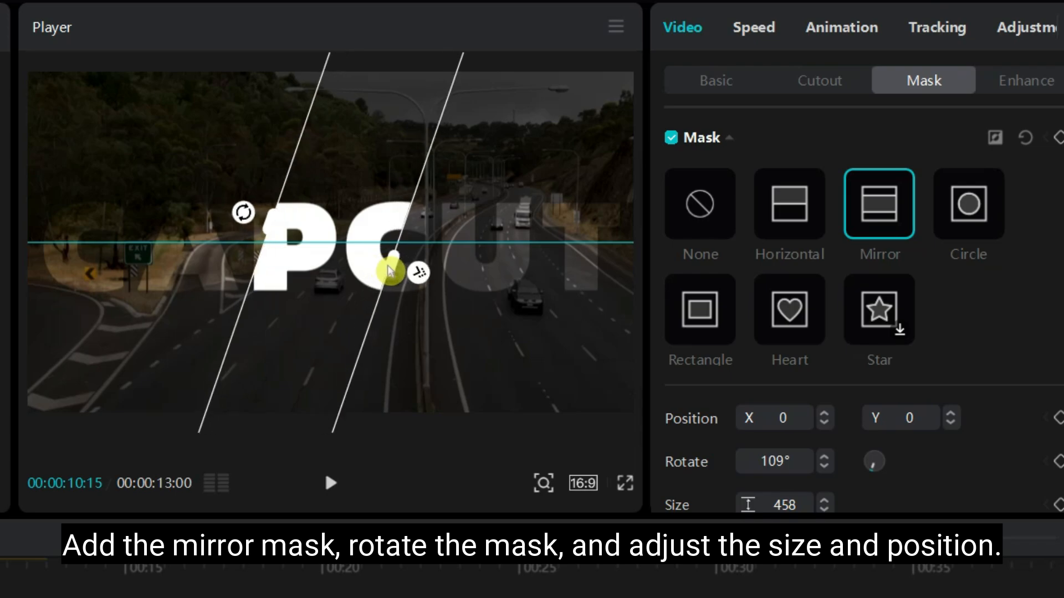
{"action": "left_click_drag", "start_coordinate": [390, 268], "coordinate": [428, 281]}
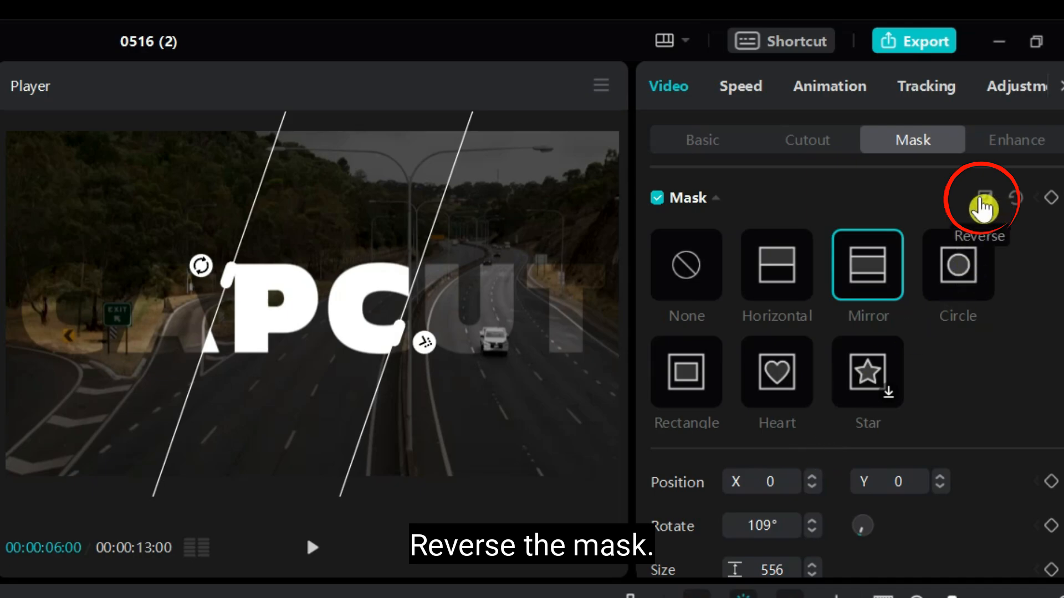
{"action": "left_click", "coordinate": [978, 204]}
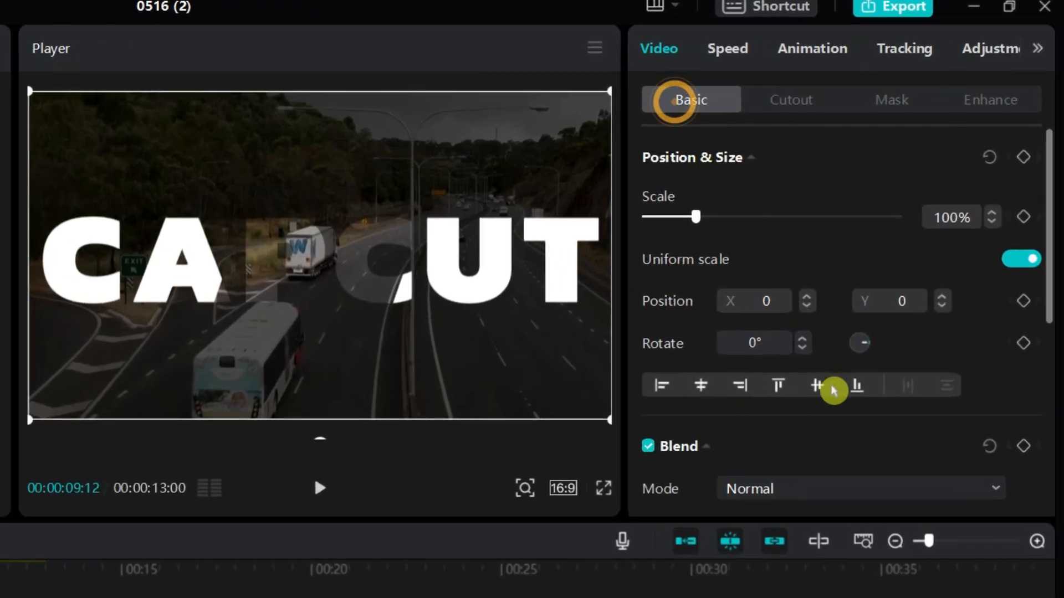
{"action": "scroll", "scroll_direction": "down", "scroll_amount": 3}
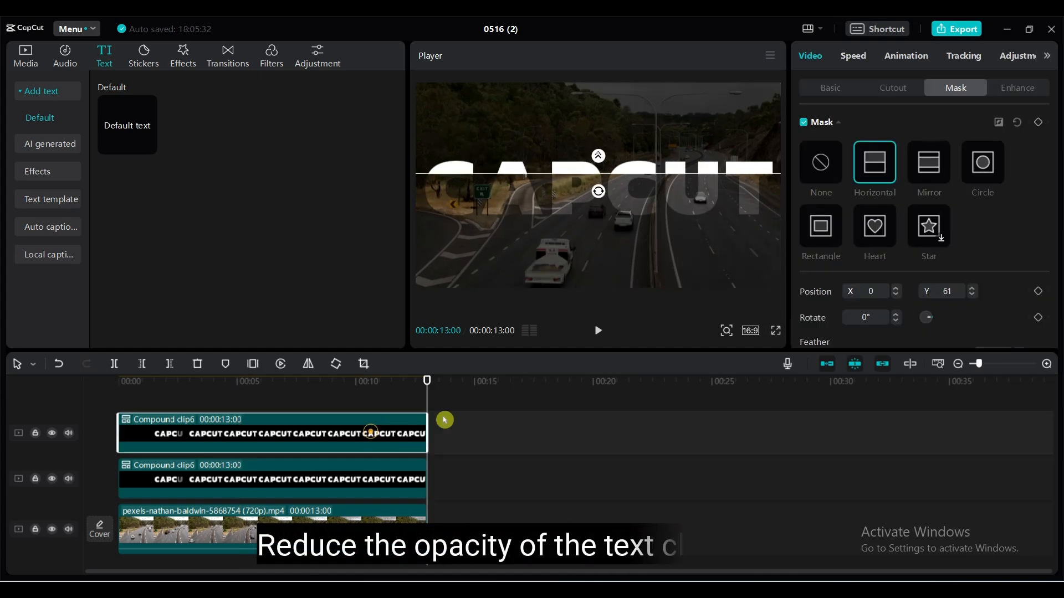
Select the top compound clip and give it a Horizontal mask split.
{"action": "left_click", "coordinate": [829, 88]}
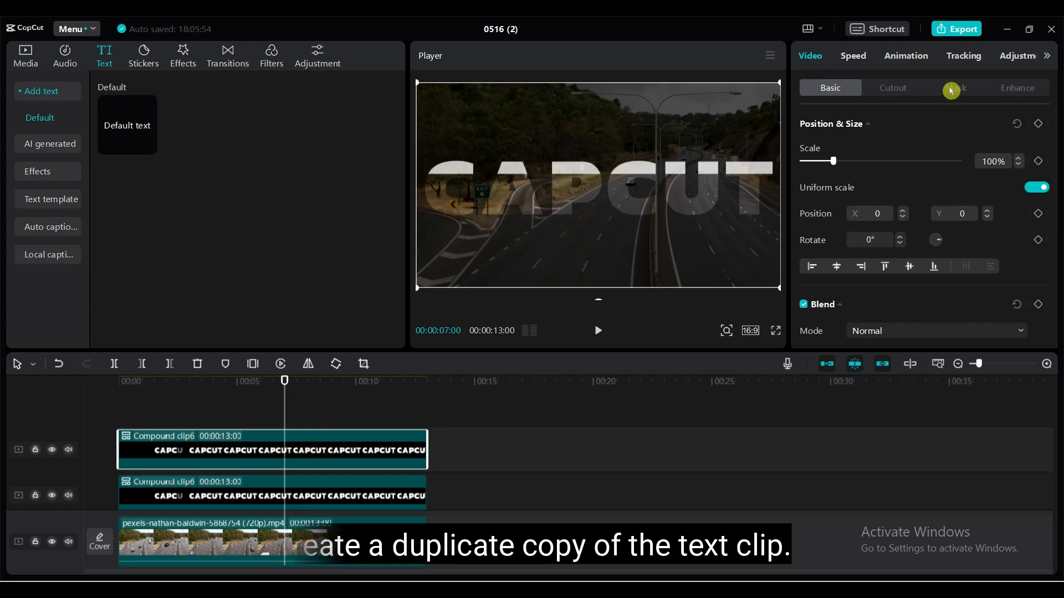
{"action": "left_click", "coordinate": [954, 87]}
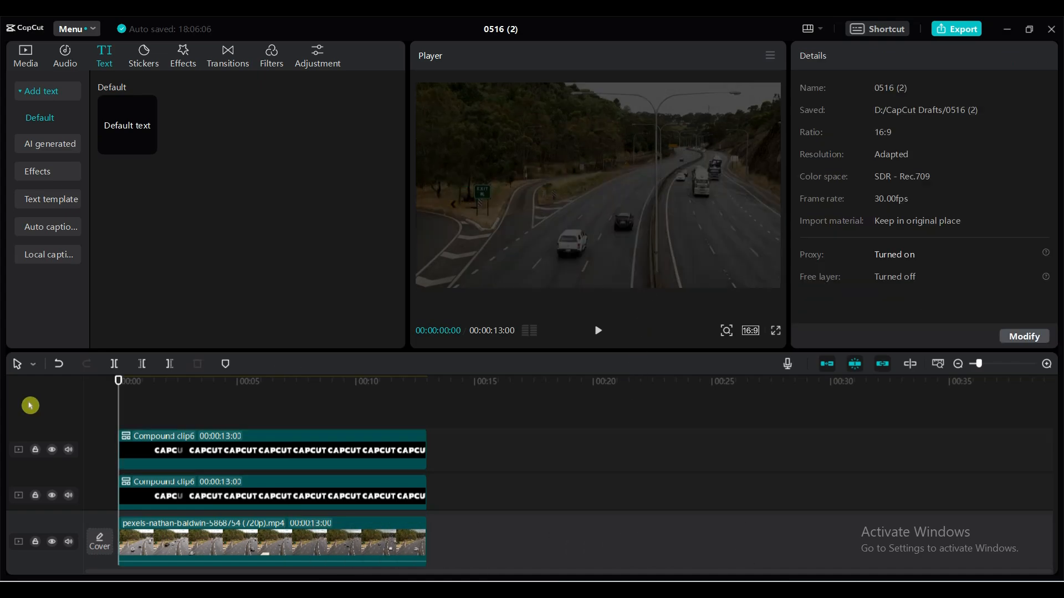
Preview the title and select the clip to lower its Opacity toward 59%.
{"action": "left_click", "coordinate": [596, 330]}
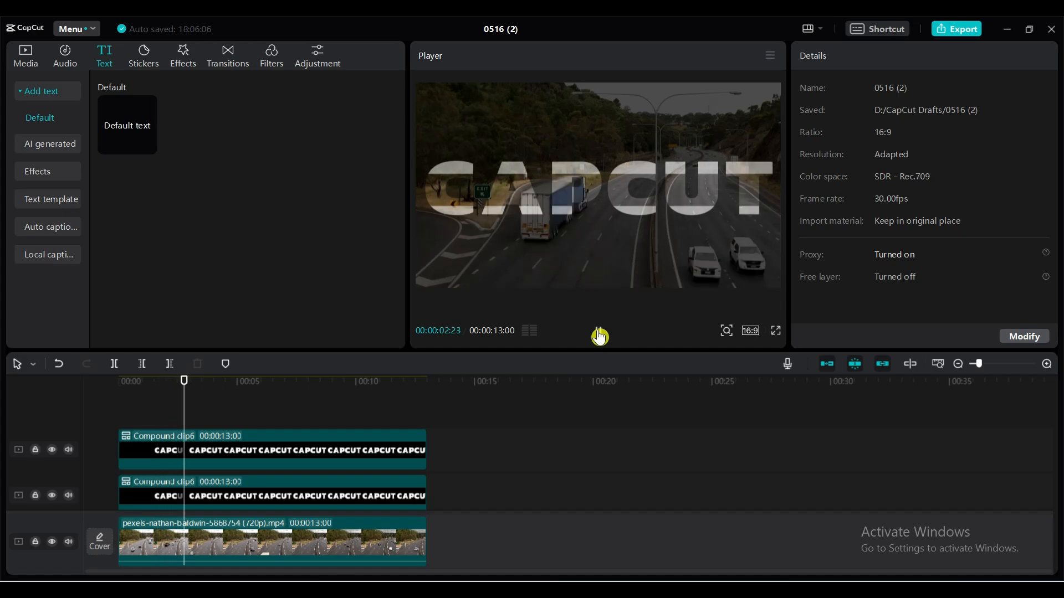
{"action": "left_click", "coordinate": [774, 330]}
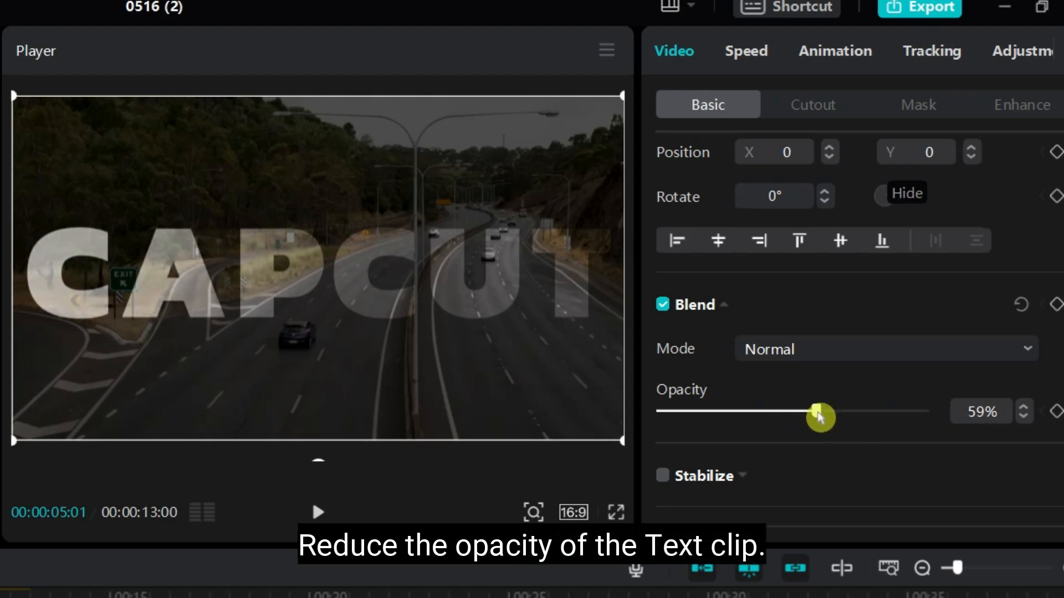
{"action": "mouse_move", "coordinate": [451, 415]}
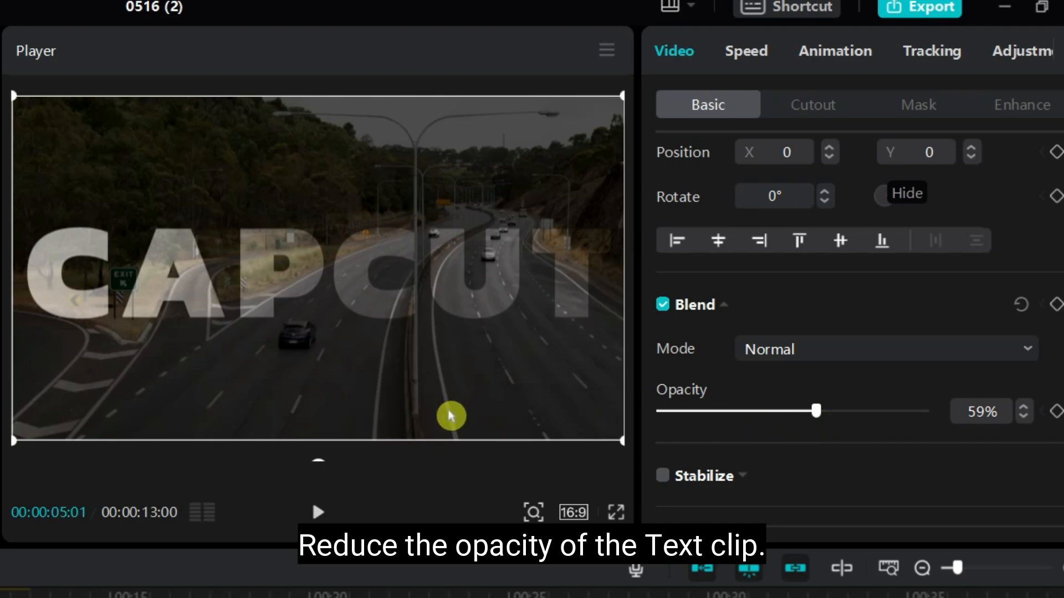